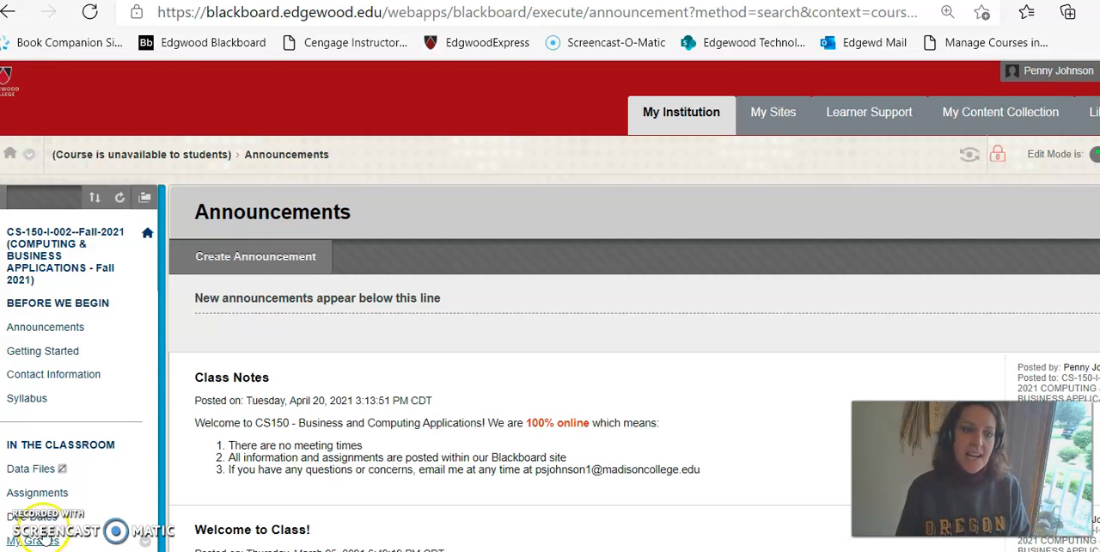
Step: Go to the CS150 course Assignments page from the course menu
click(38, 491)
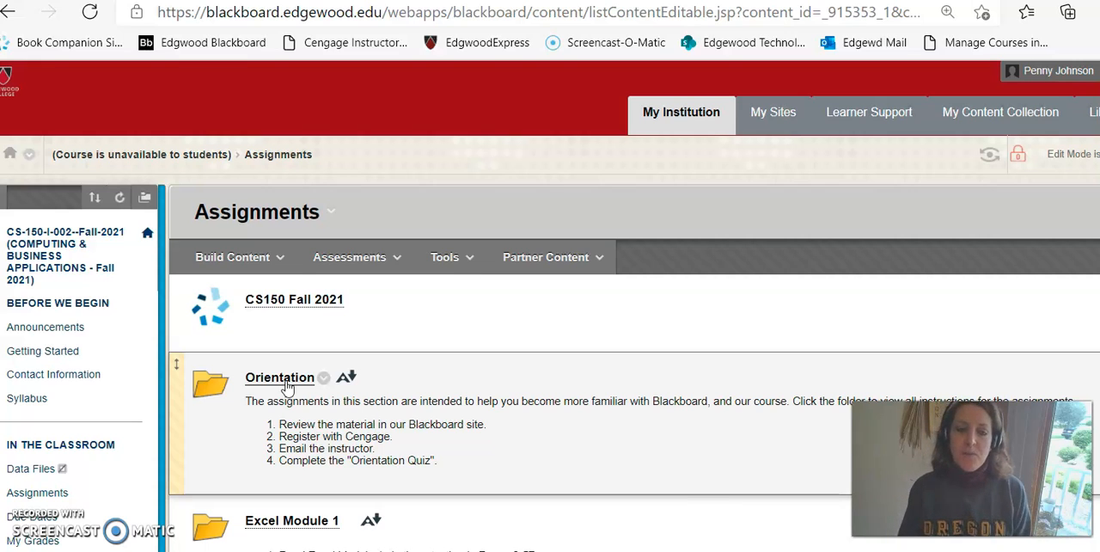
scroll(down, 3)
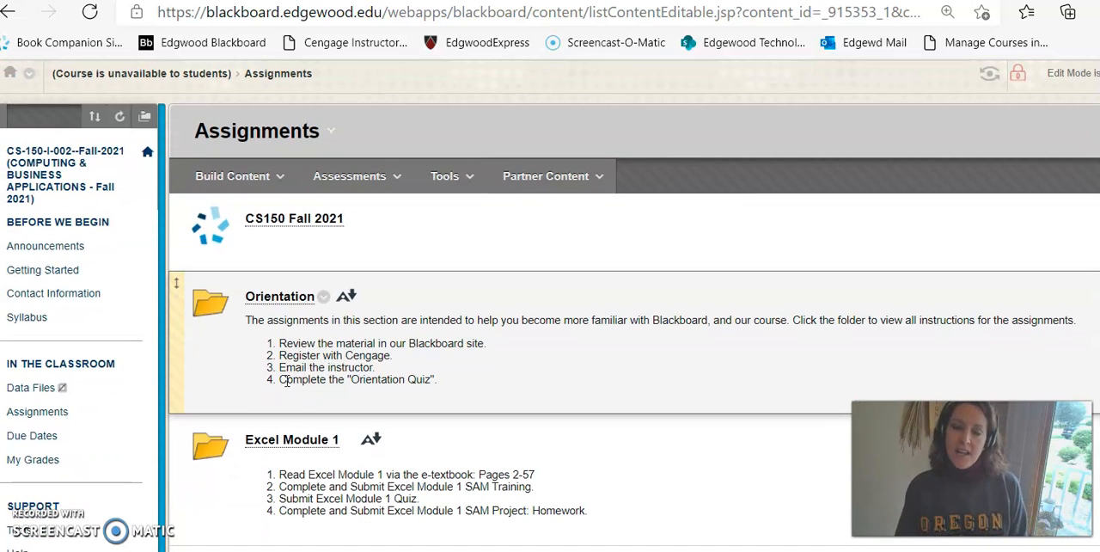
scroll(down, 3)
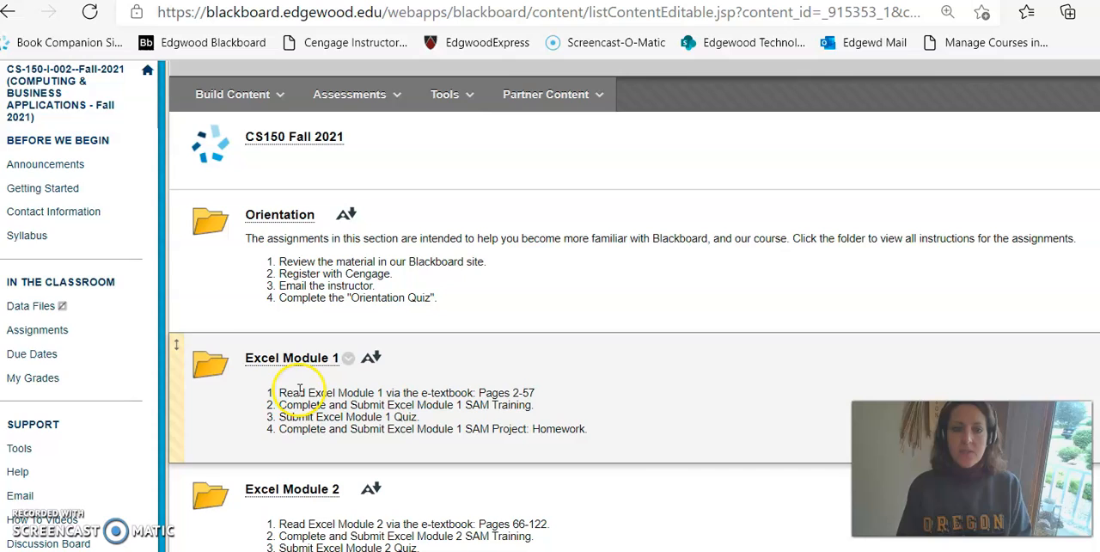
scroll(down, 3)
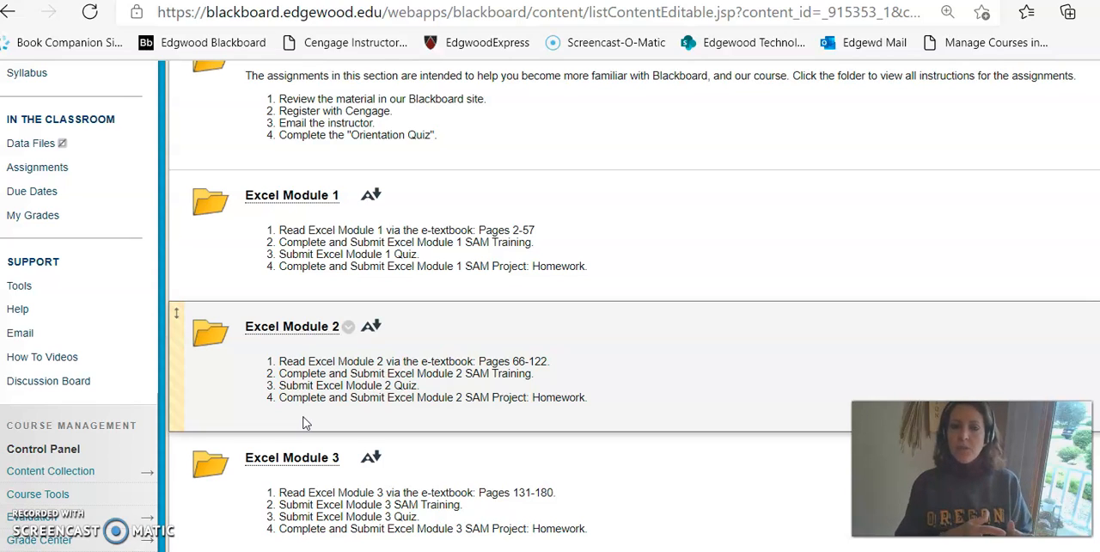
scroll(down, 3)
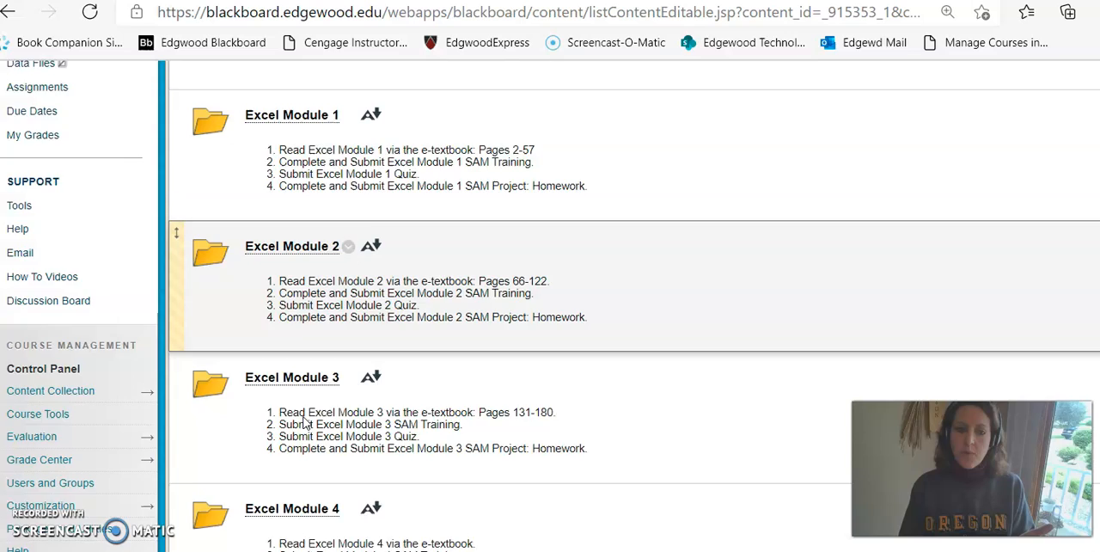
scroll(down, 3)
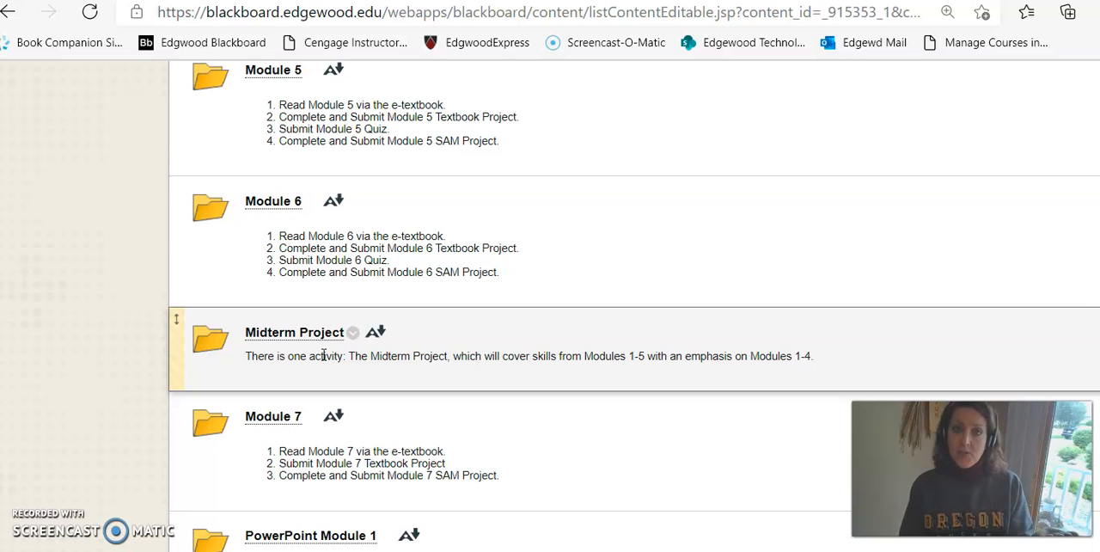
mouse_move(336, 289)
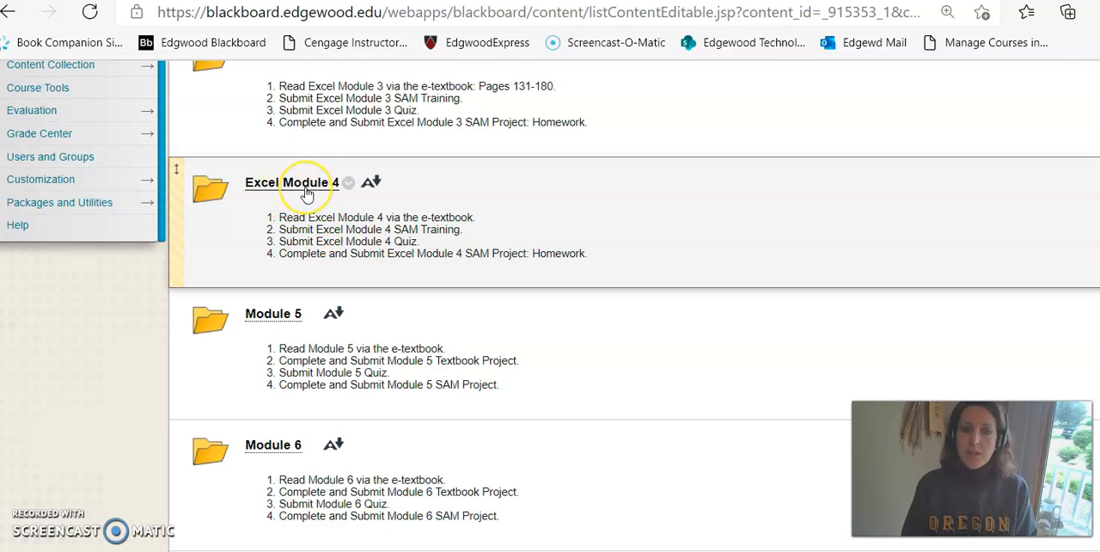
Step: View the Excel Module 4 folder's overview, reading, SAM Training, quiz and SAM Project items
click(293, 182)
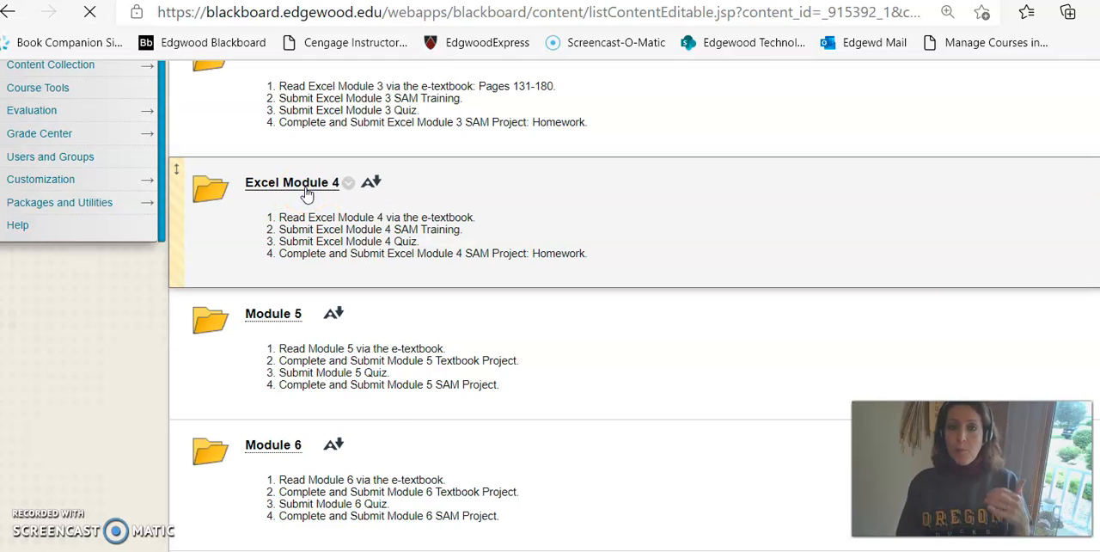
click(292, 182)
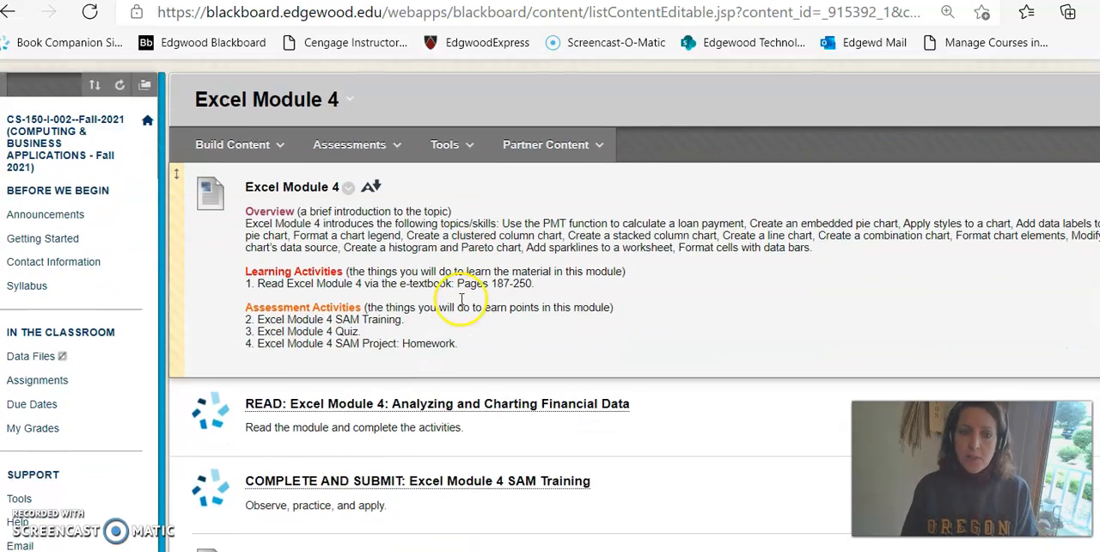
scroll(down, 3)
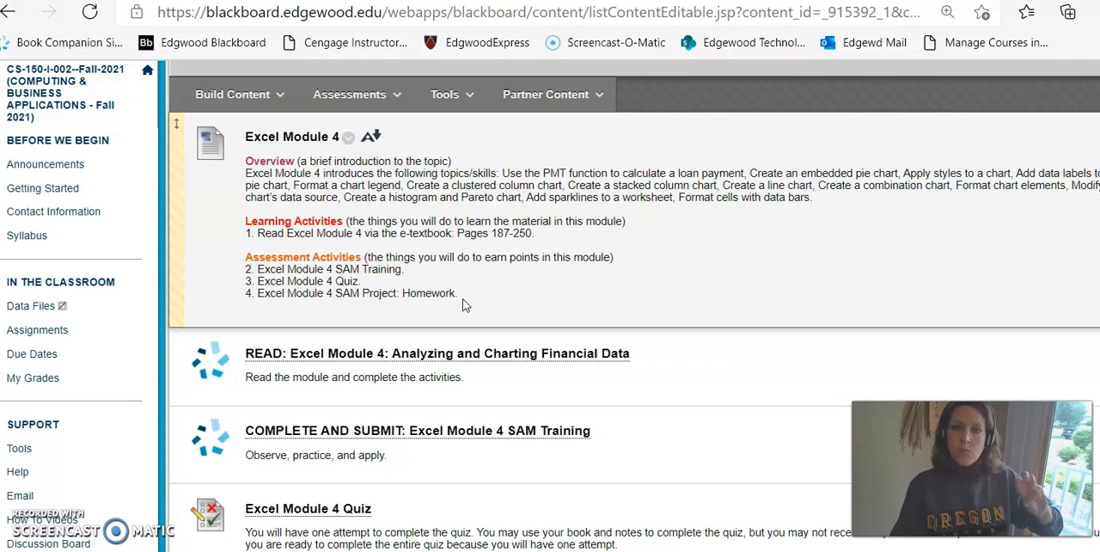
scroll(down, 3)
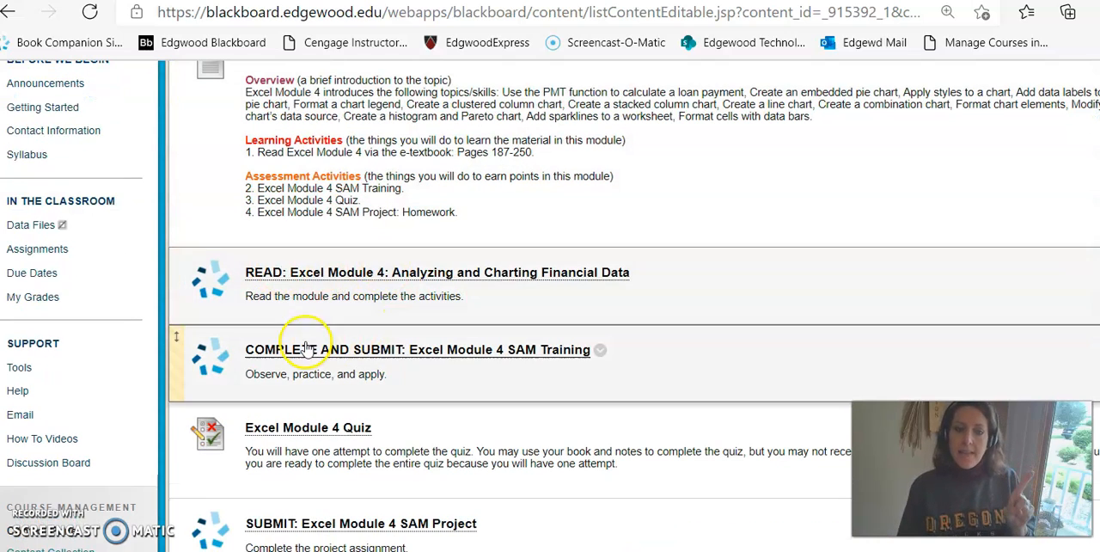
mouse_move(419, 354)
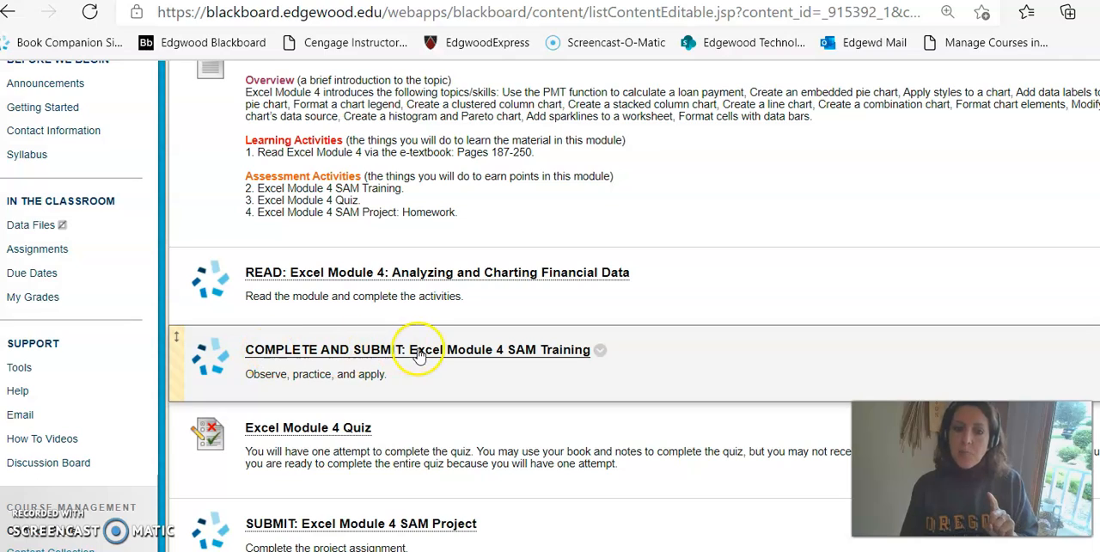
mouse_move(512, 358)
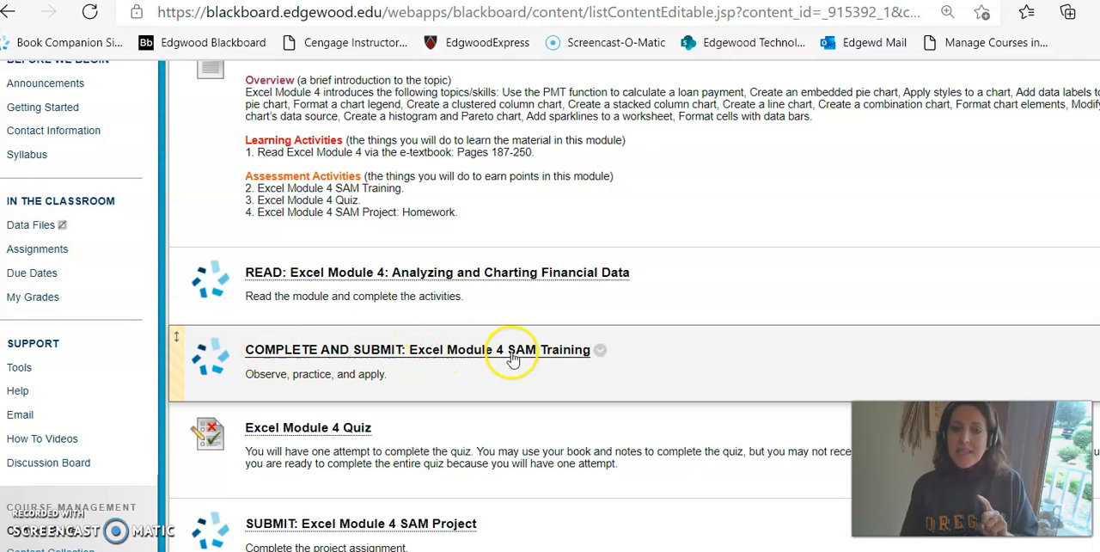
mouse_move(553, 357)
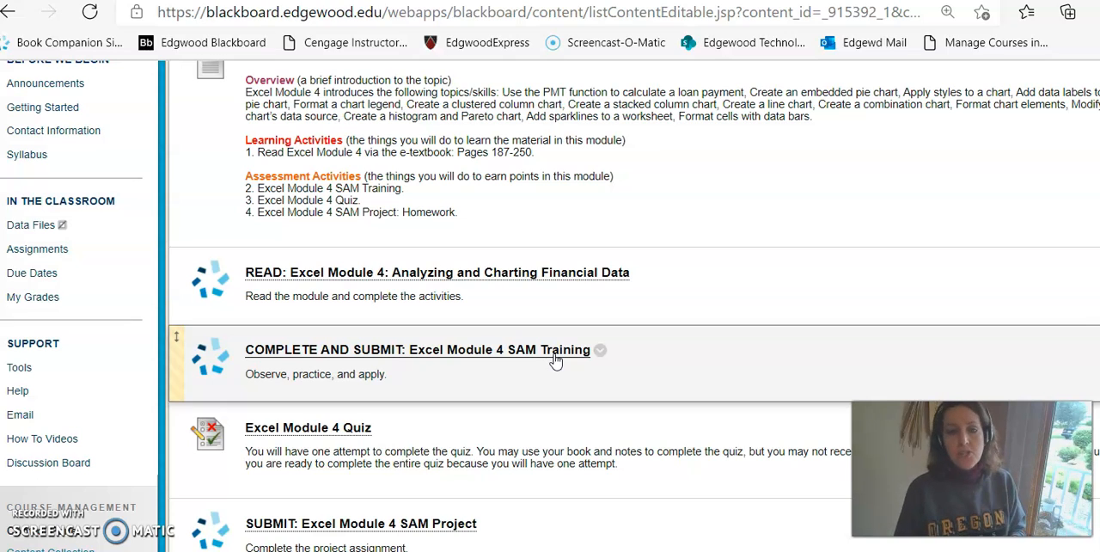
mouse_move(319, 346)
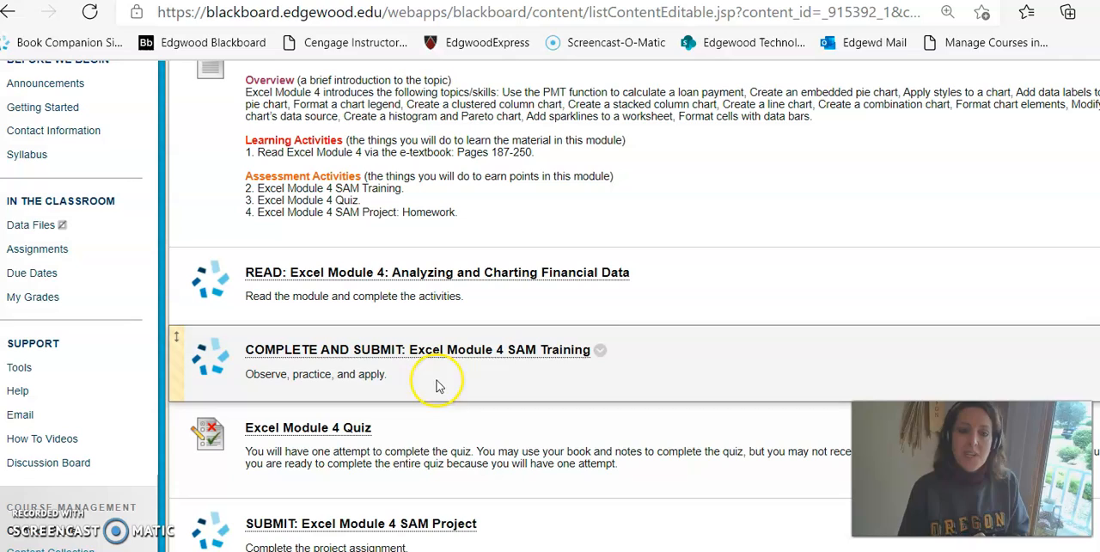
mouse_move(600, 351)
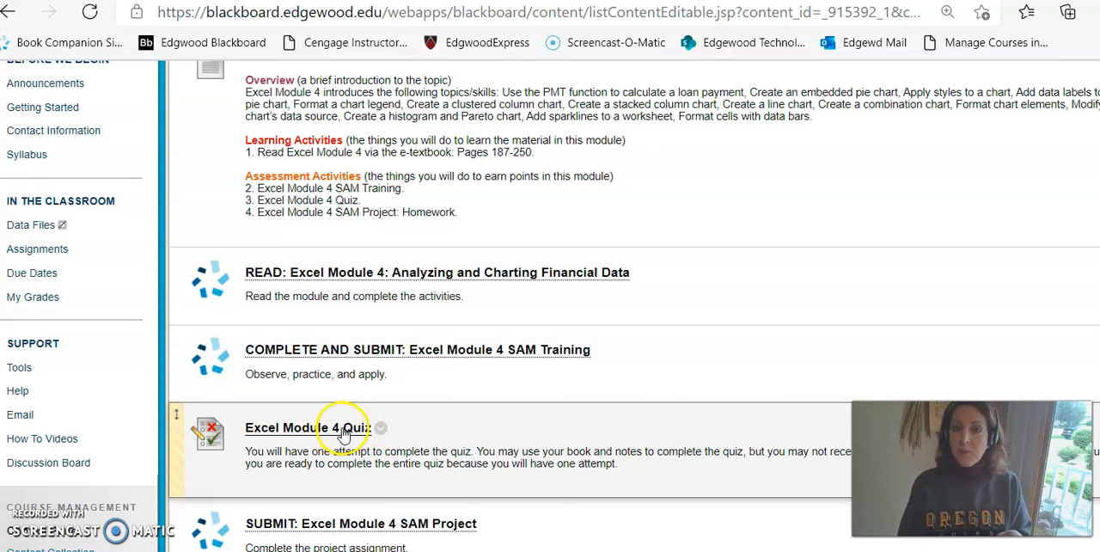
scroll(down, 3)
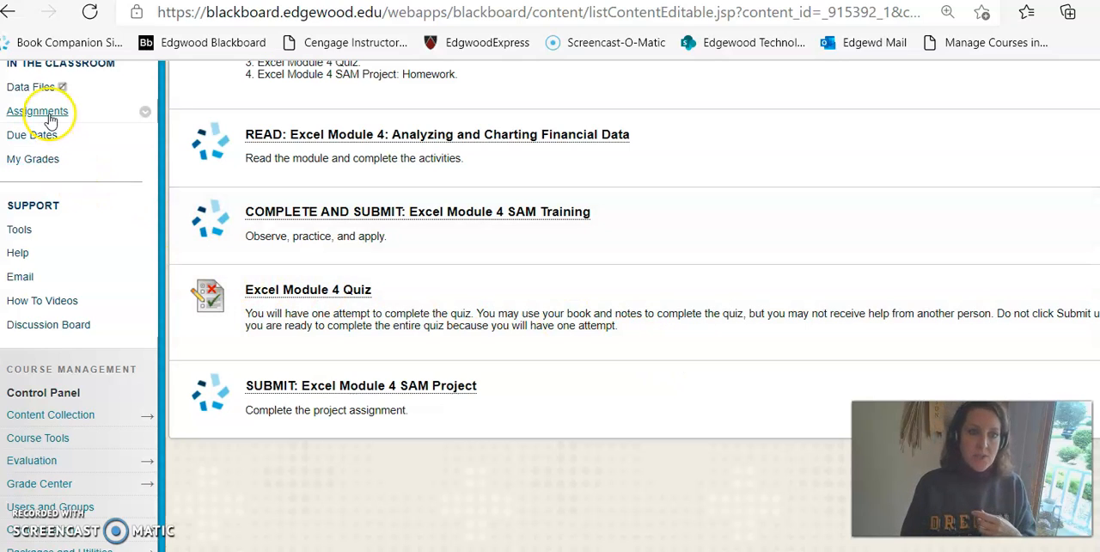
click(38, 110)
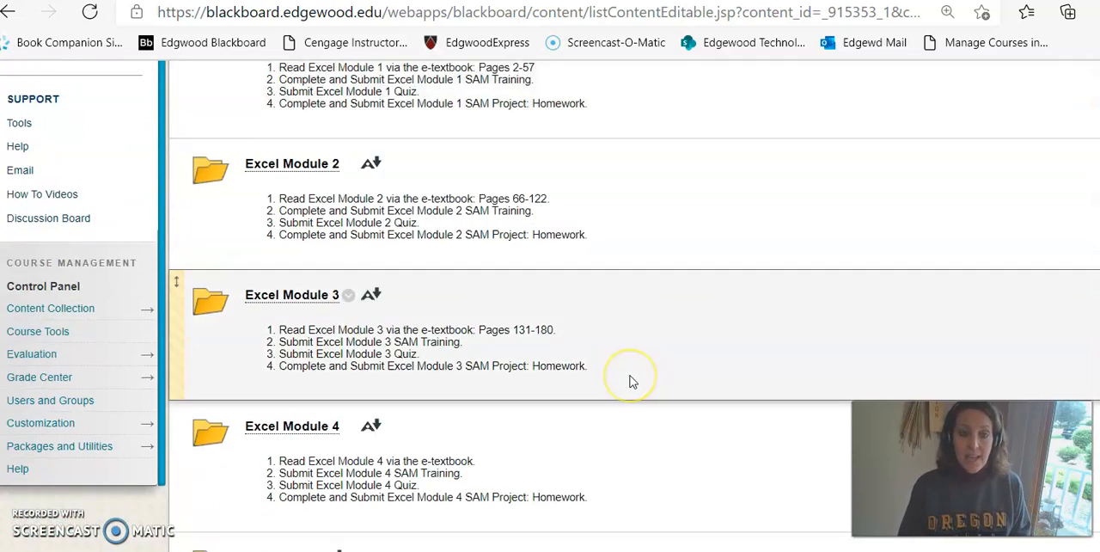
scroll(down, 3)
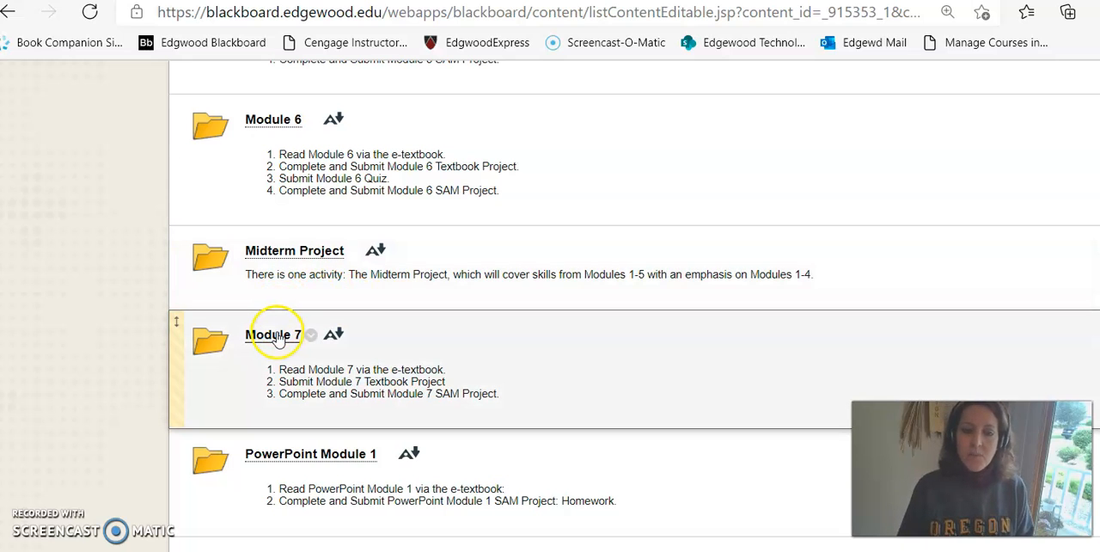
Step: View the Module 7 folder's overview, reading, Textbook Project instructions and submission items
click(273, 333)
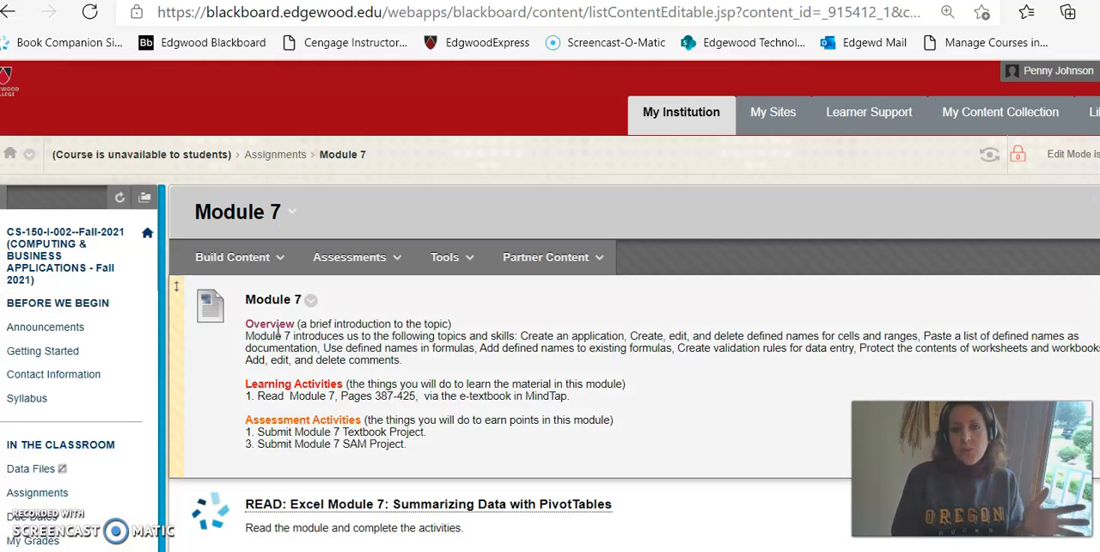
scroll(down, 3)
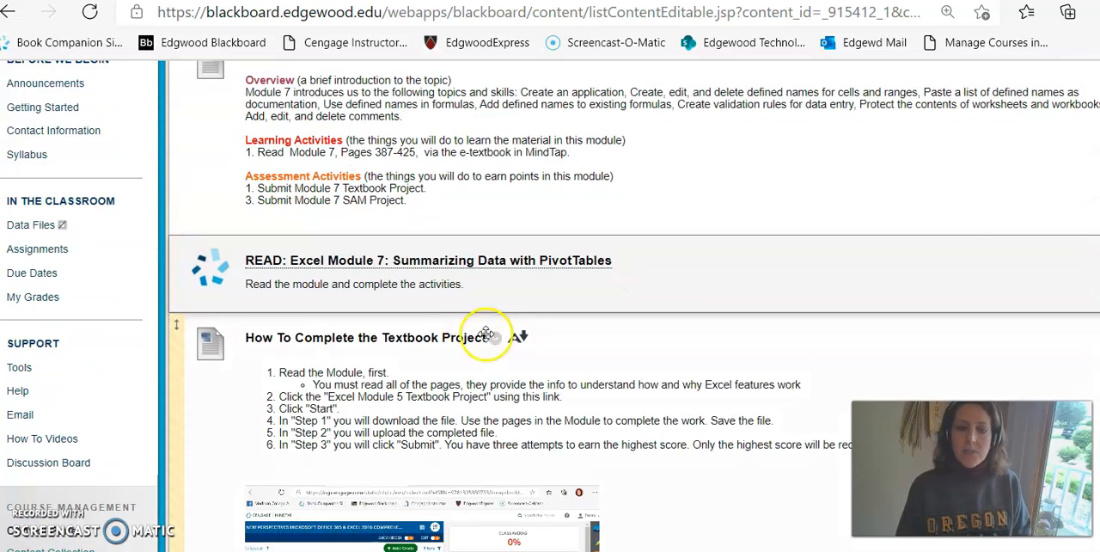
scroll(down, 3)
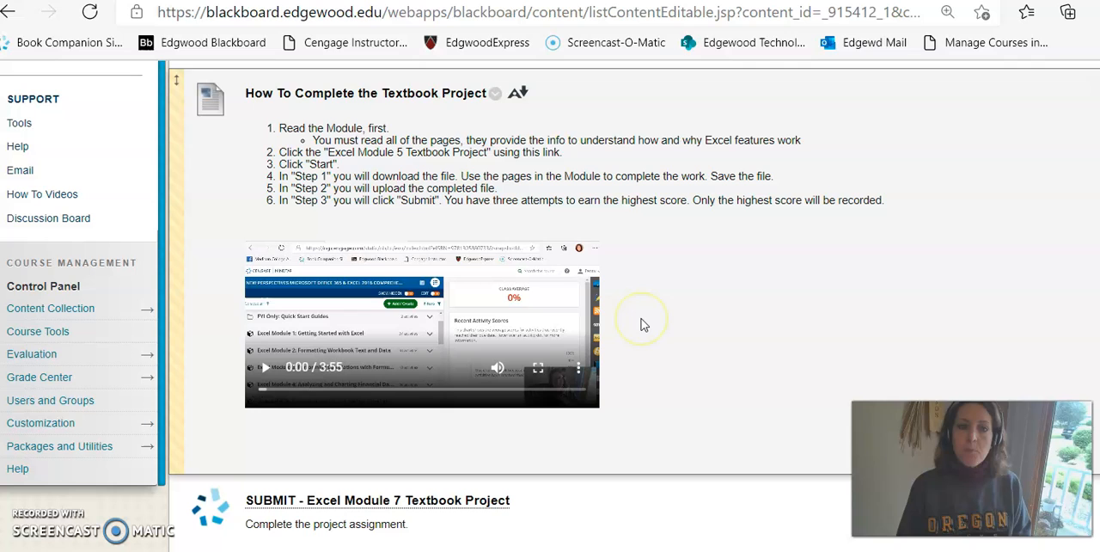
mouse_move(664, 392)
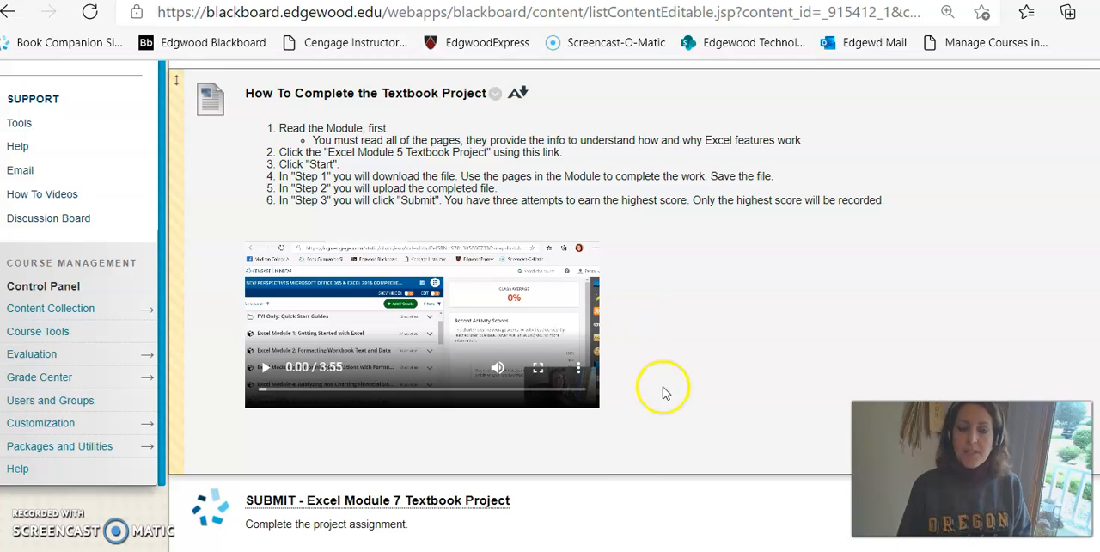
scroll(down, 3)
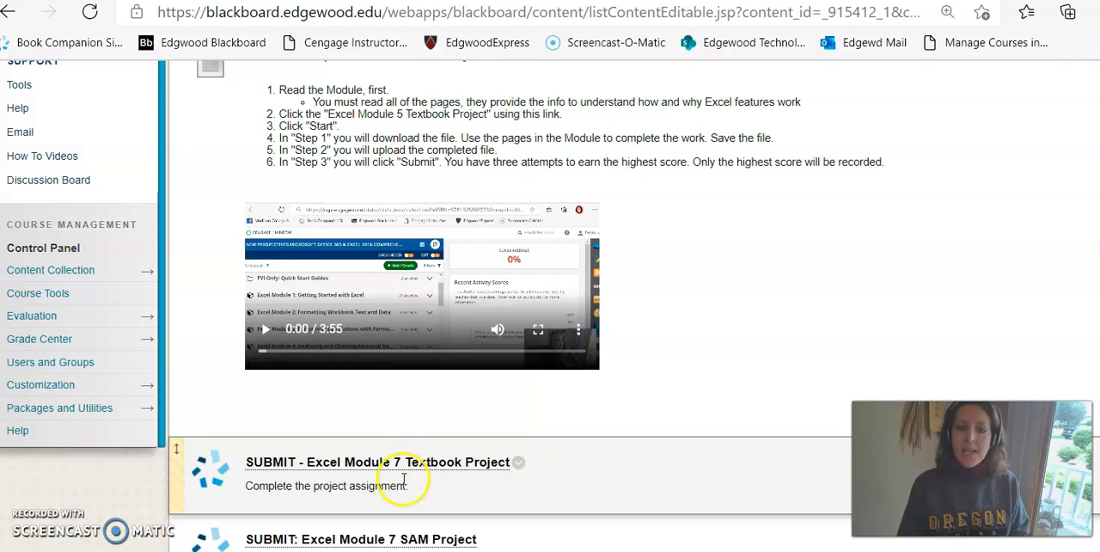
mouse_move(485, 471)
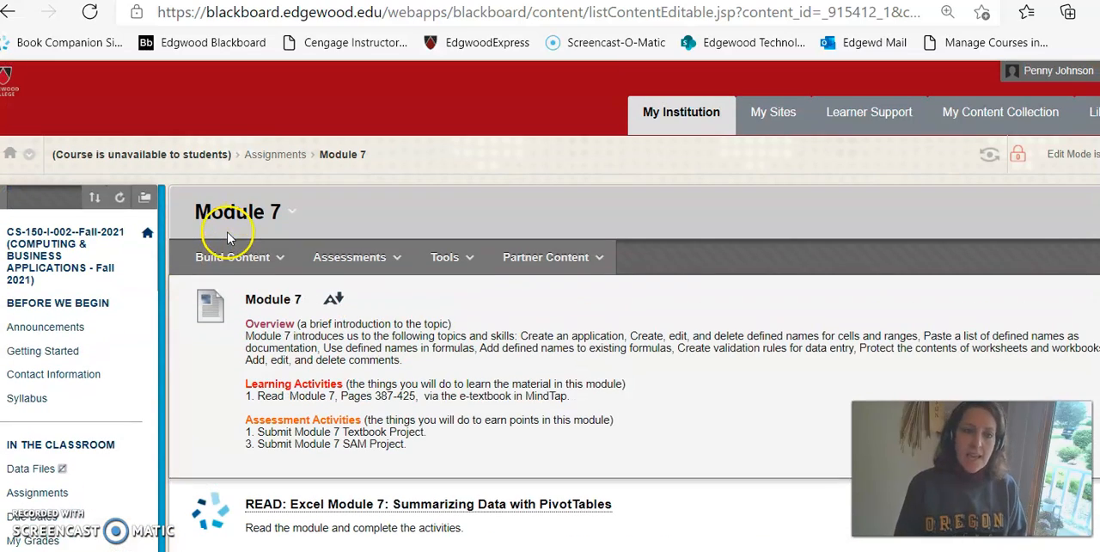
mouse_move(275, 155)
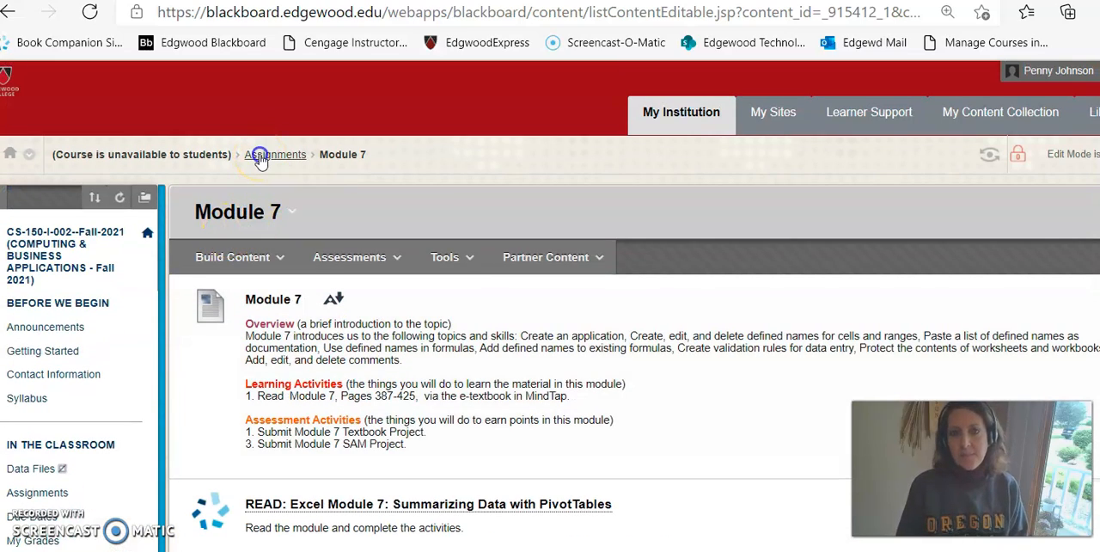
Step: Return to the Assignments page via the breadcrumb and scroll to the PowerPoint Module 1 folder
click(275, 153)
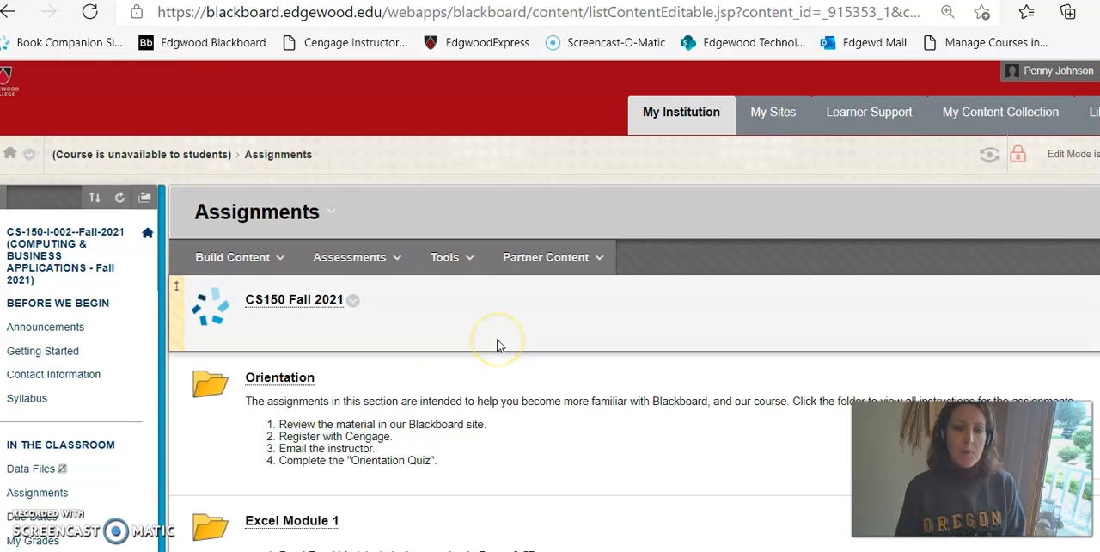
scroll(down, 3)
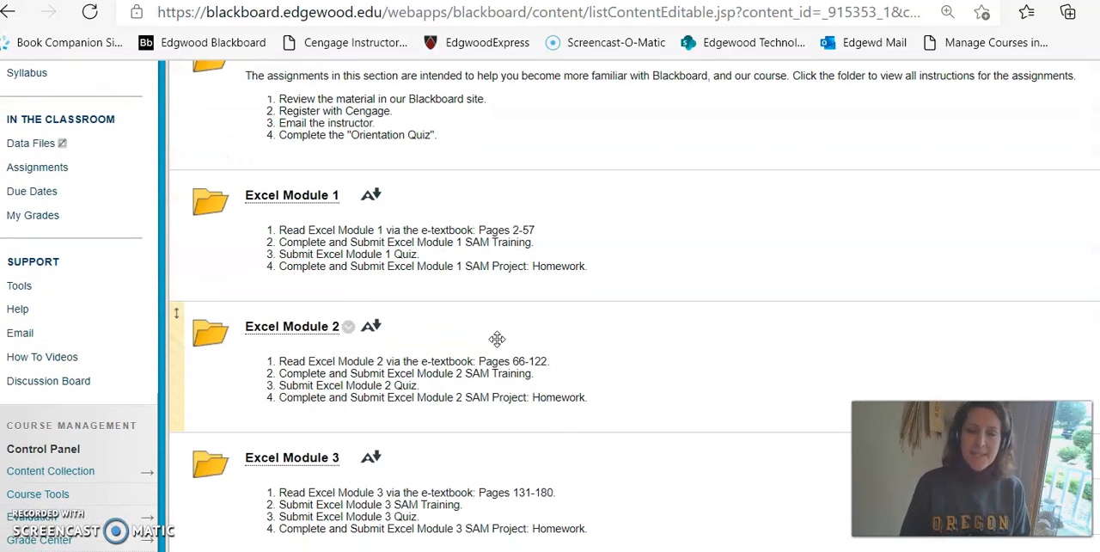
scroll(down, 3)
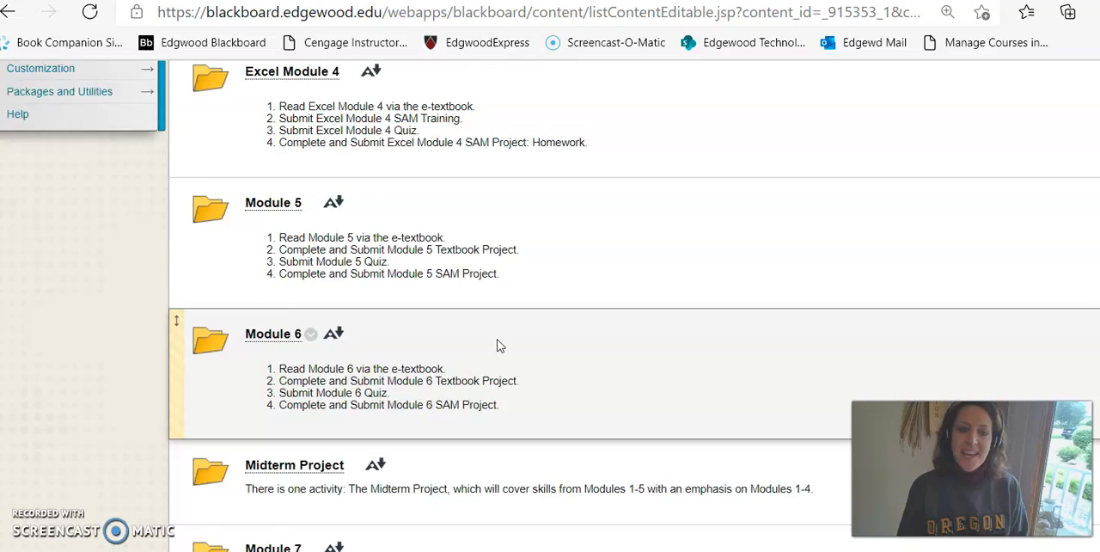
scroll(down, 3)
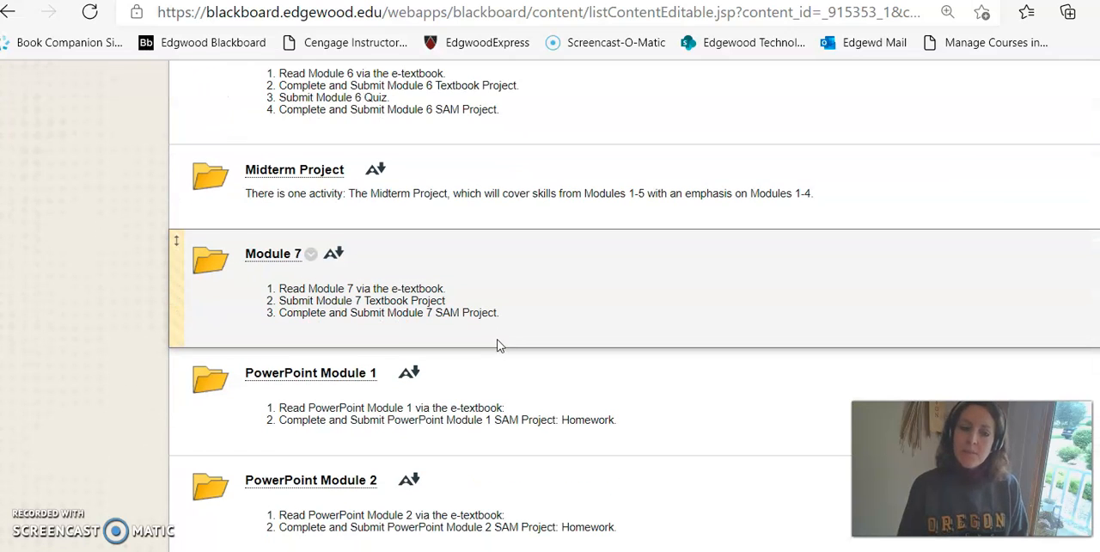
scroll(down, 3)
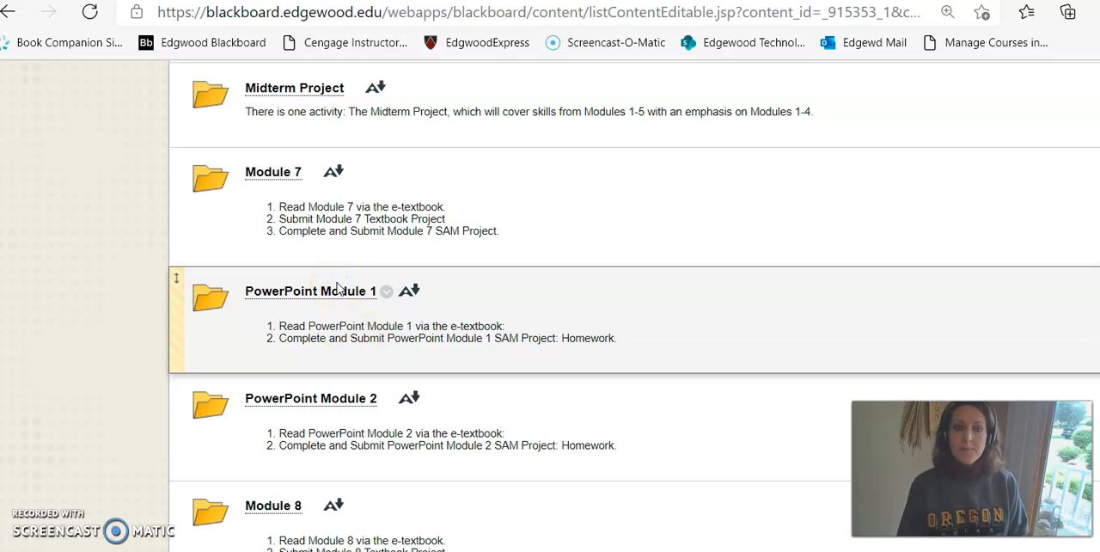
click(309, 290)
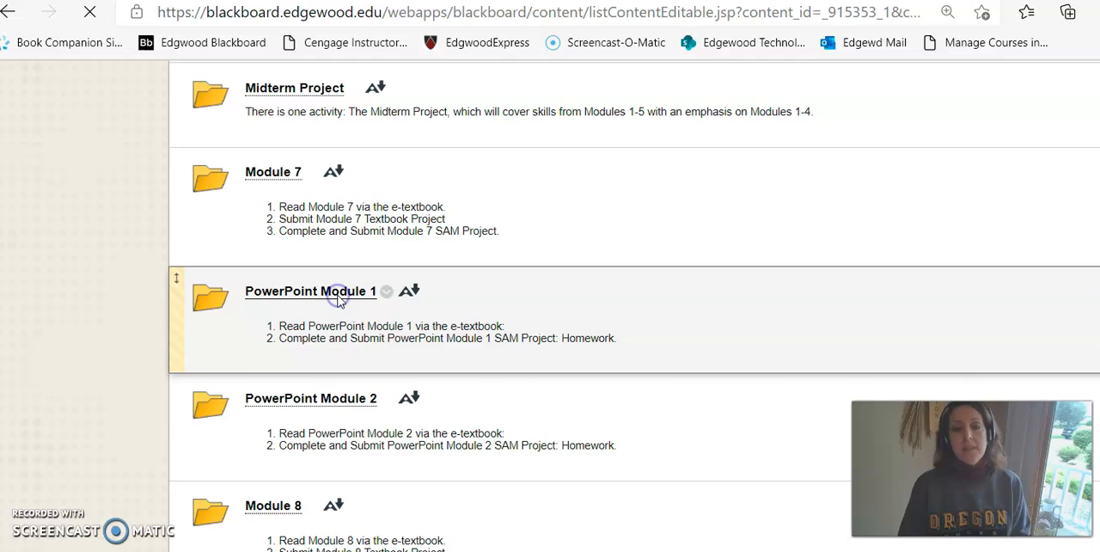
Step: View the PowerPoint Module 1 folder's reading, optional SAM Training and SAM Project items, then return to Assignments
click(309, 291)
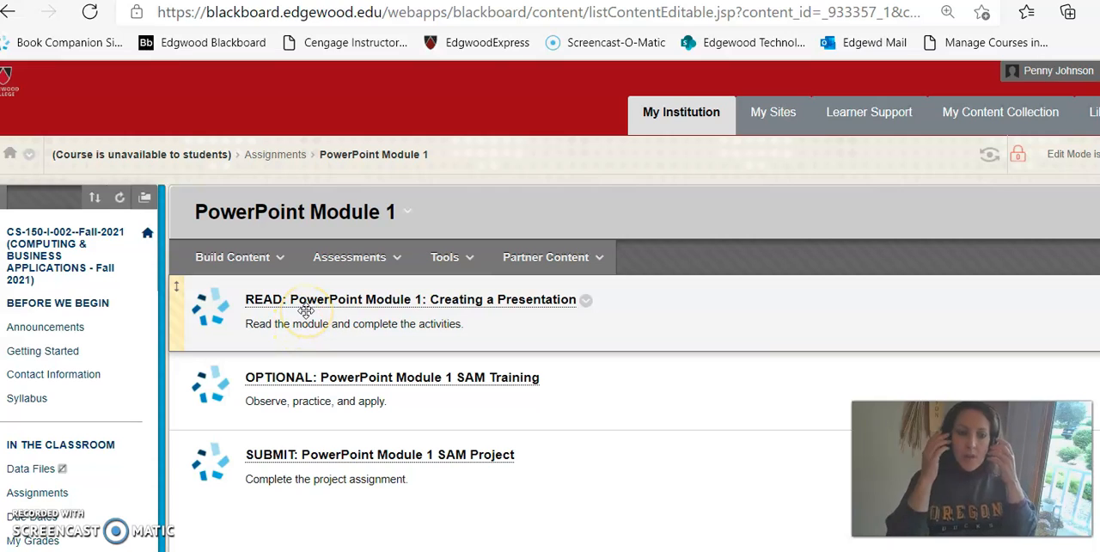
mouse_move(309, 333)
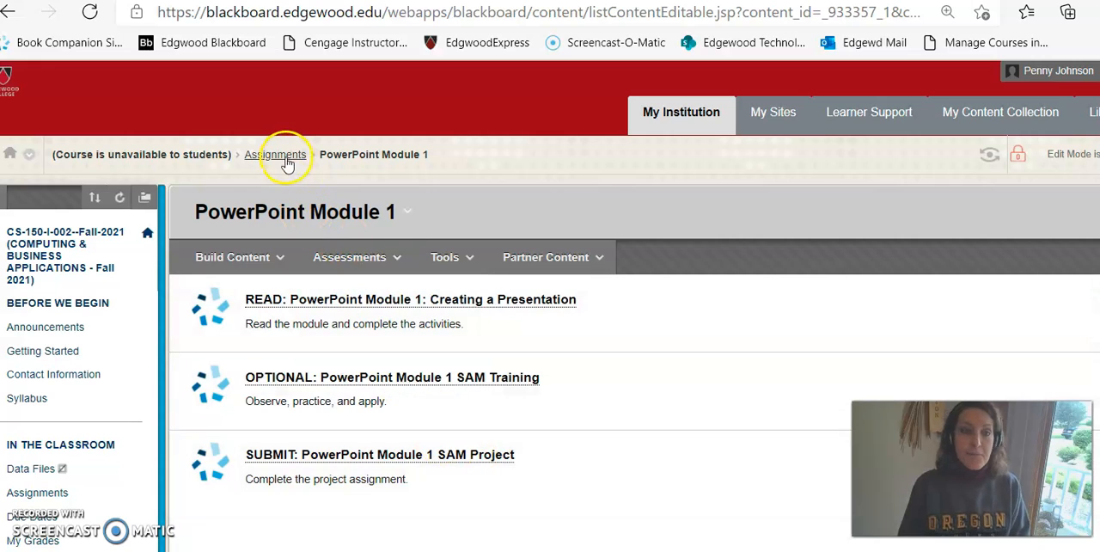
click(275, 153)
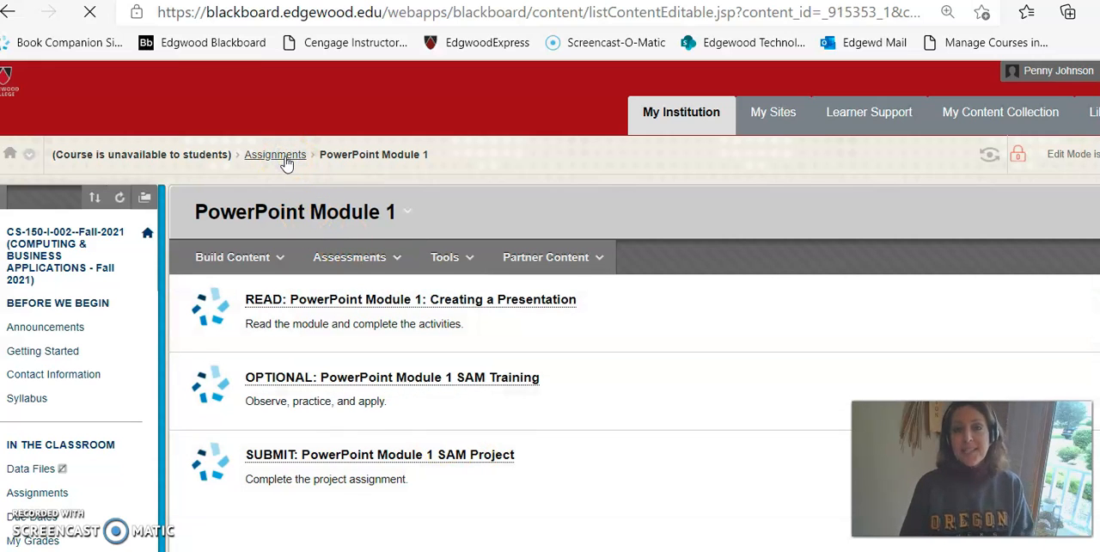